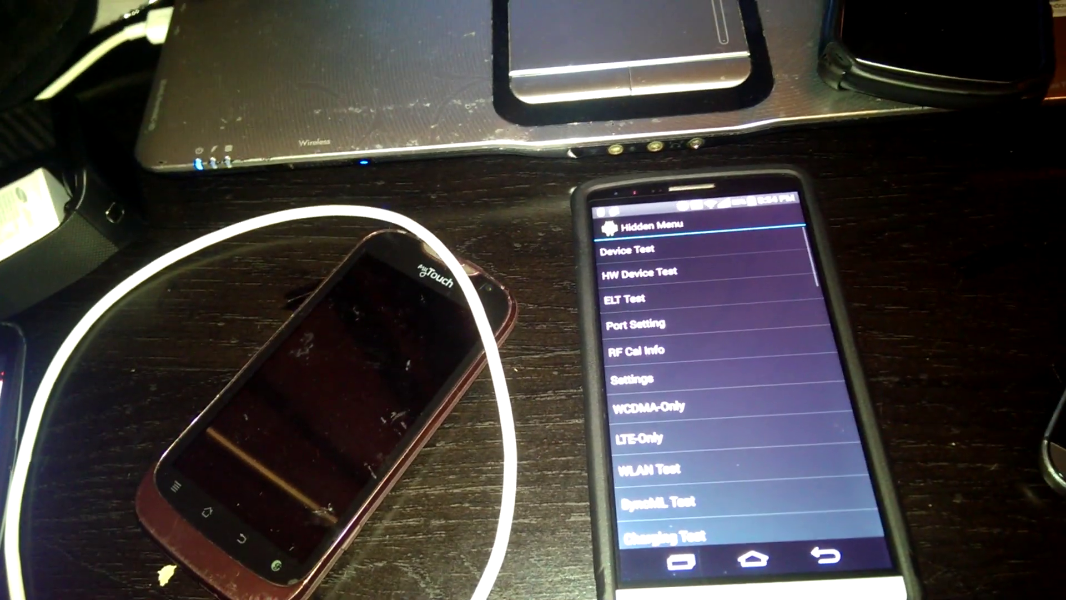
pyautogui.scroll(-3)
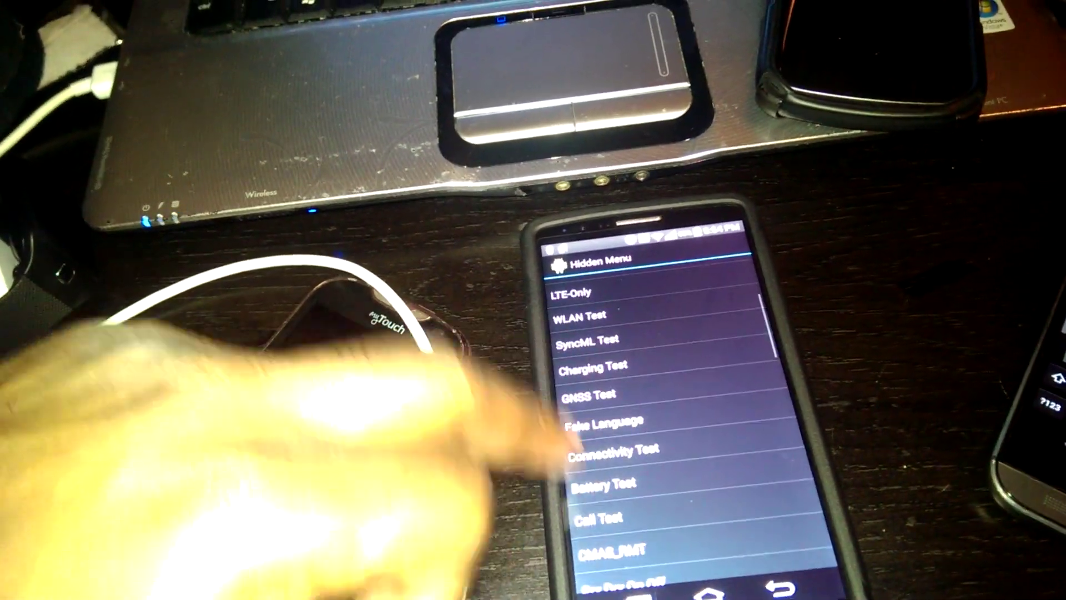